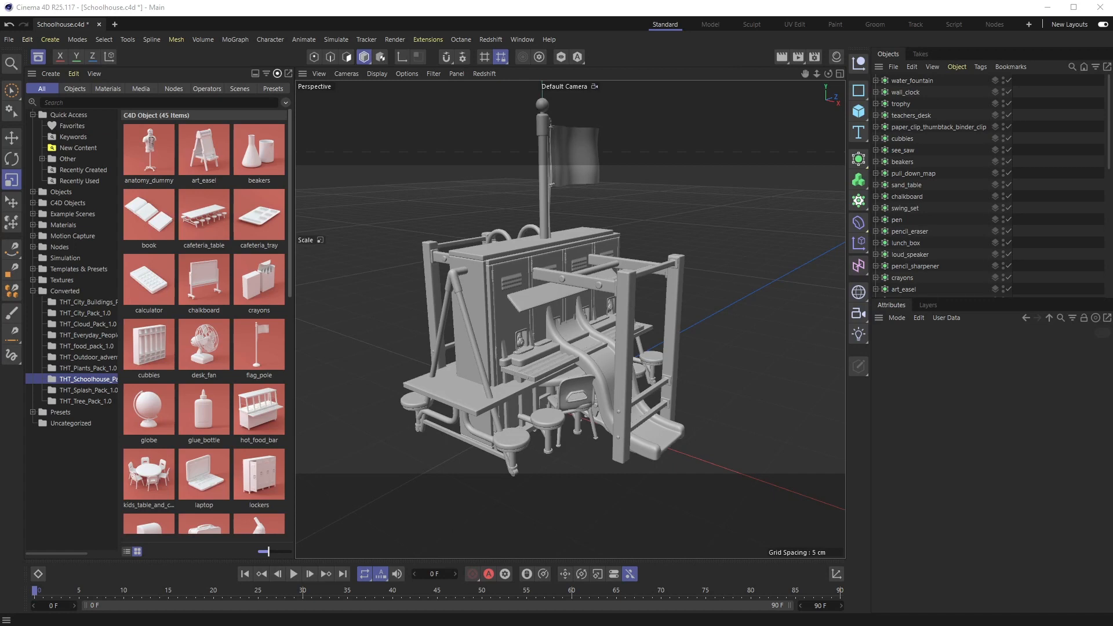
pyautogui.moveTo(937, 490)
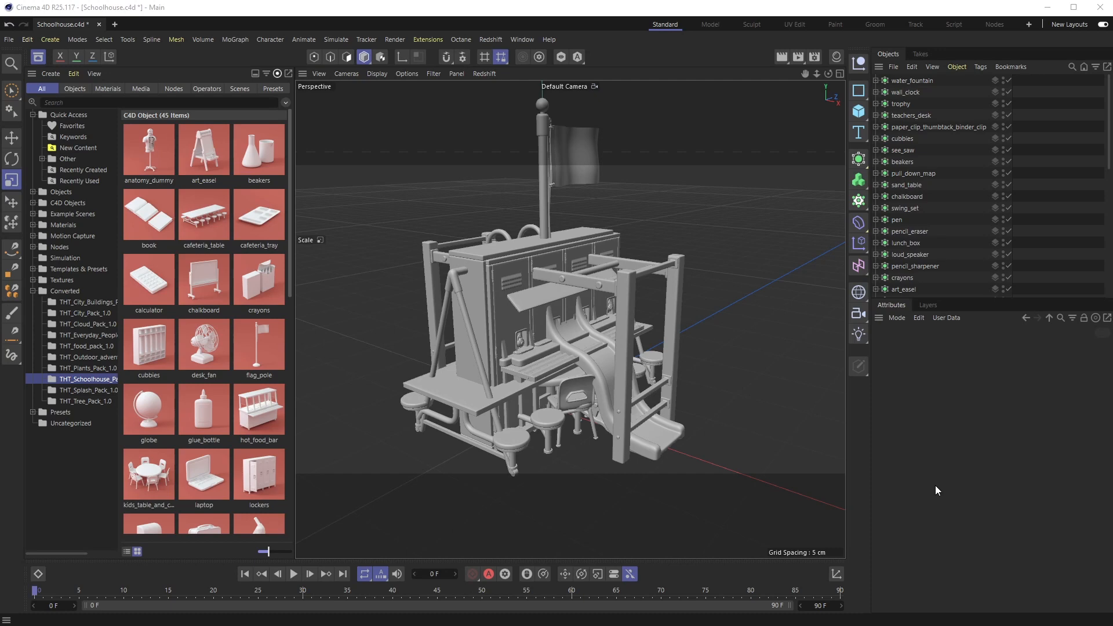
pyautogui.moveTo(647, 381)
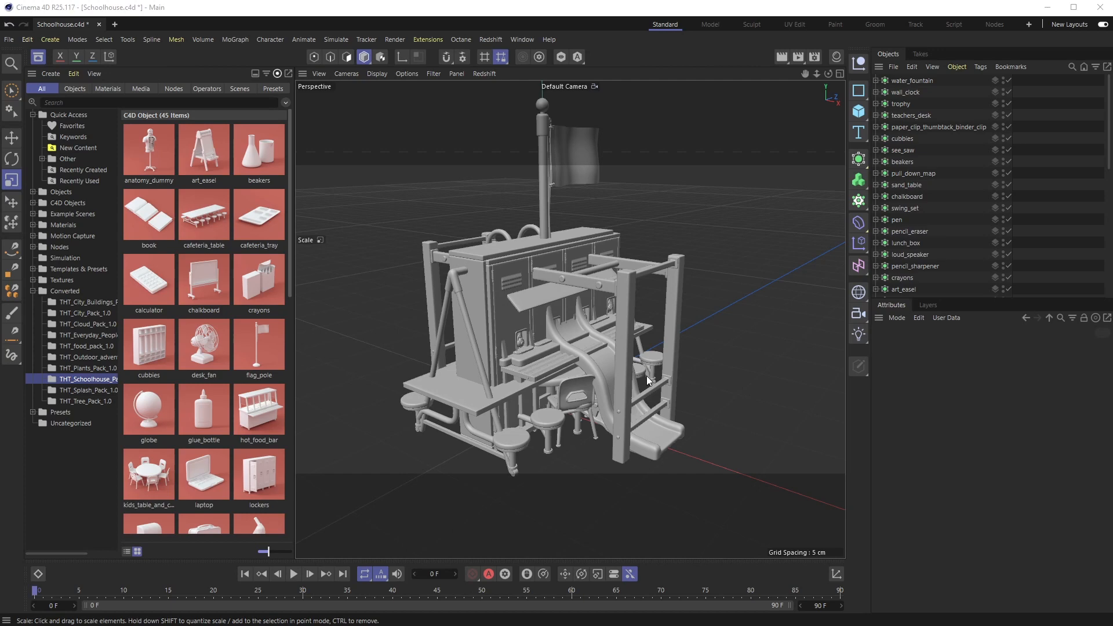
pyautogui.moveTo(473, 333)
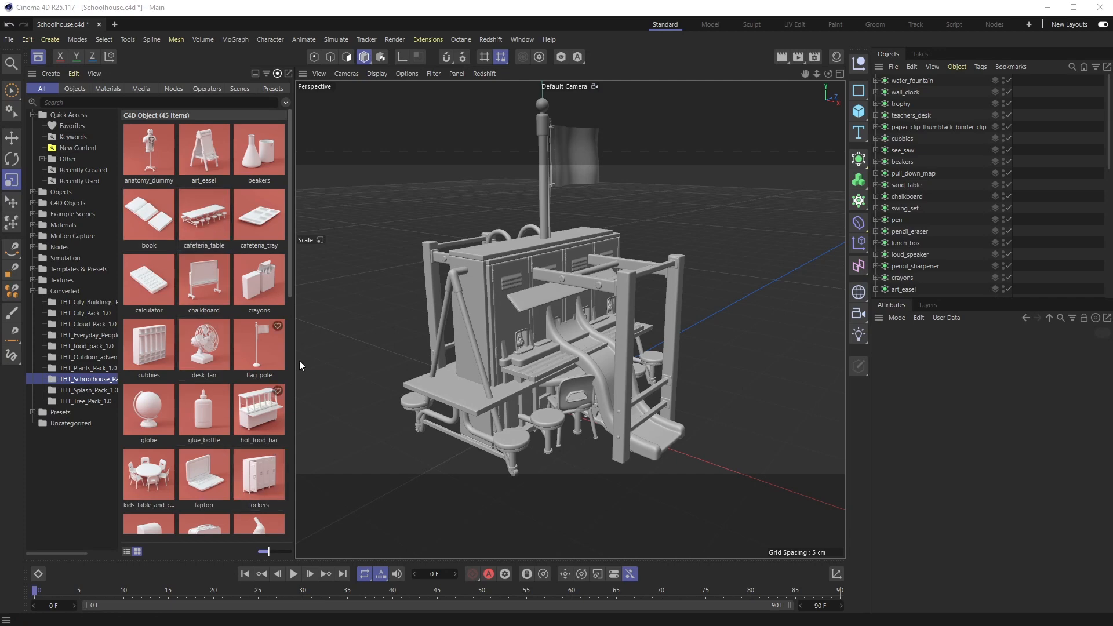
pyautogui.moveTo(37, 56)
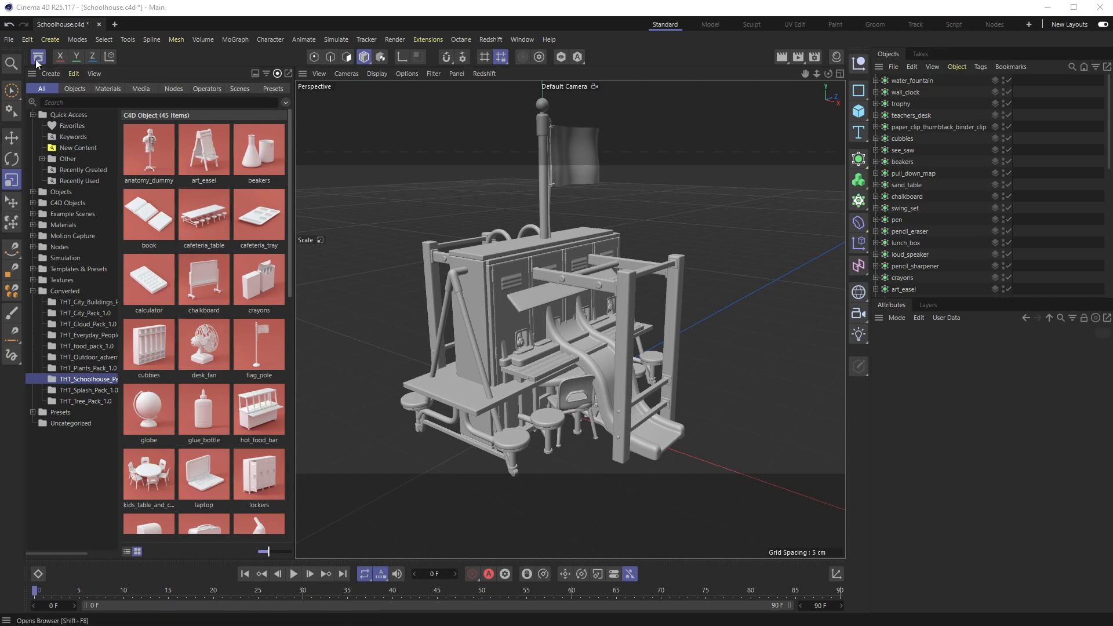
# Close the Asset Browser and expand water_fountain's spout and bottom_vent to inspect their Phong tags, then collapse it
pyautogui.click(37, 57)
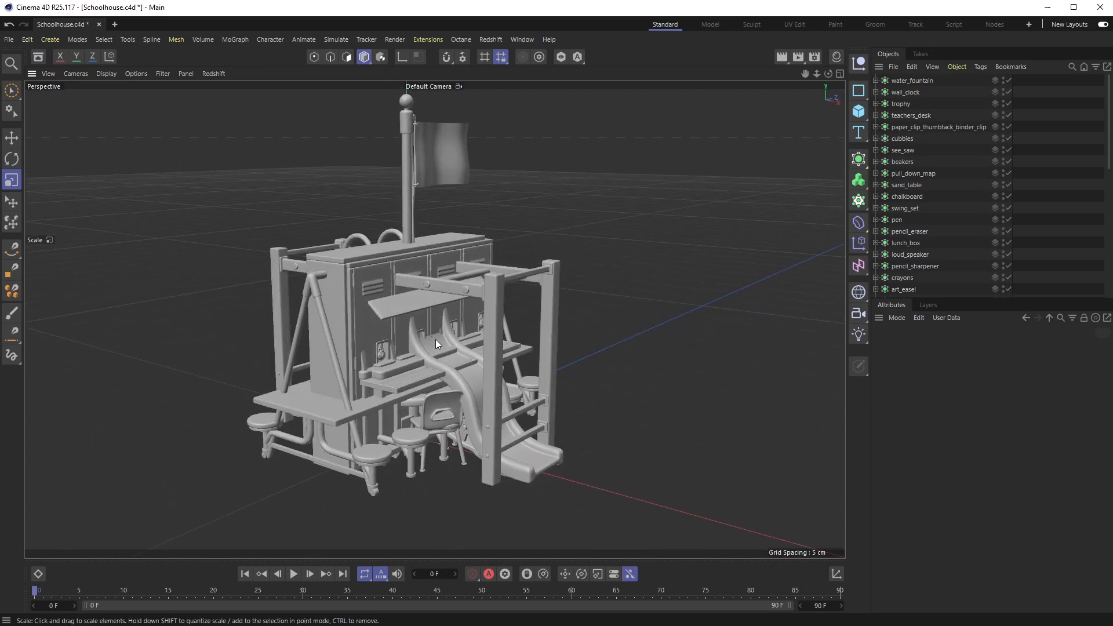
pyautogui.moveTo(435, 327)
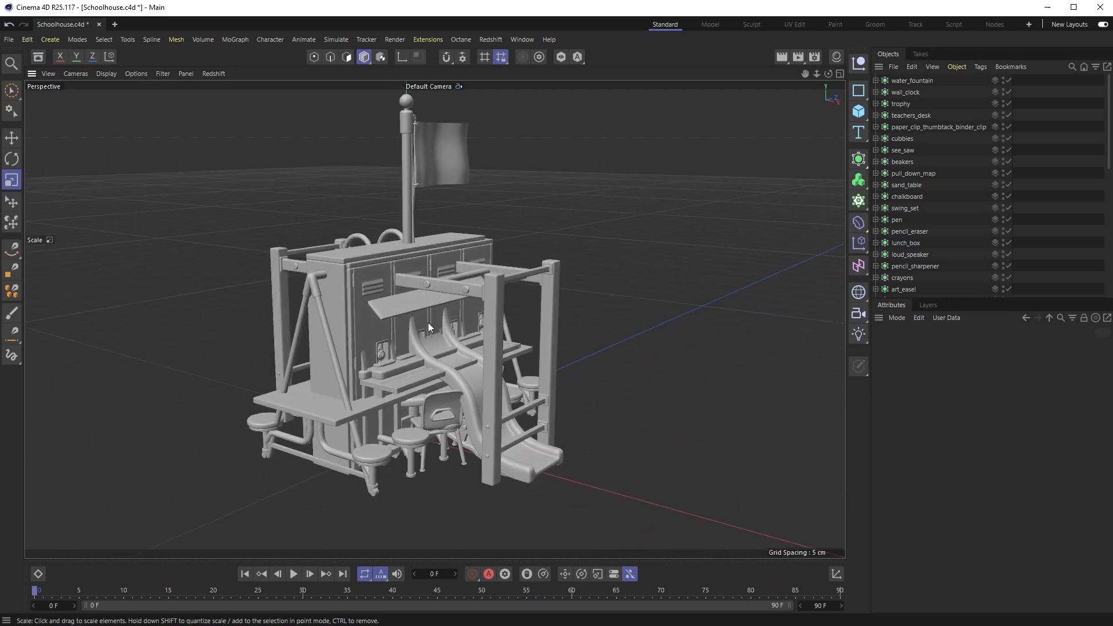
pyautogui.click(879, 80)
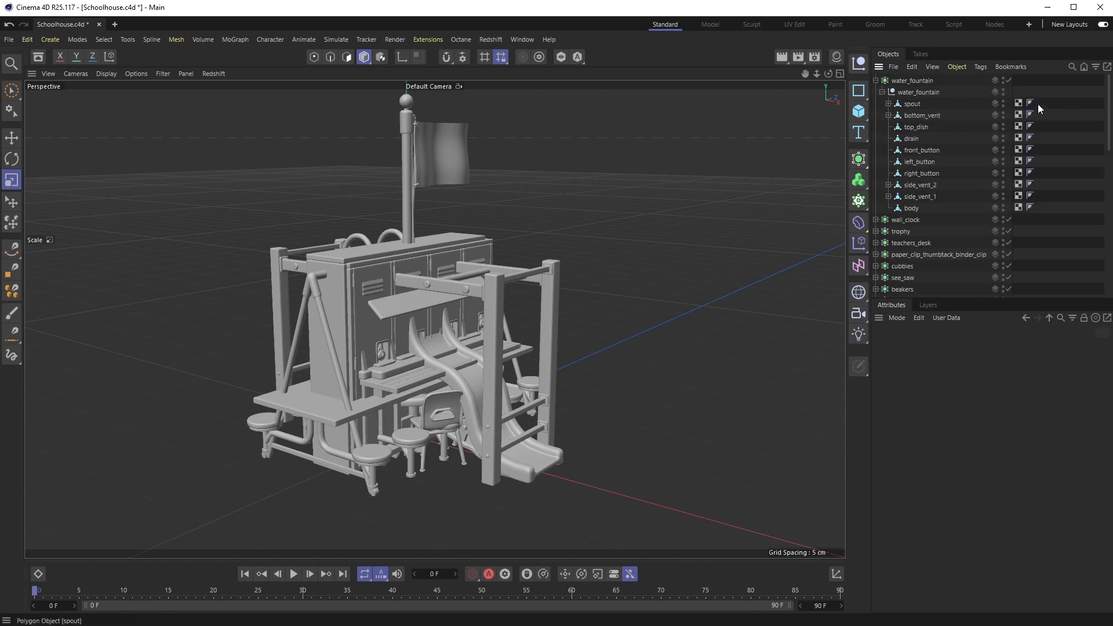
pyautogui.click(1029, 126)
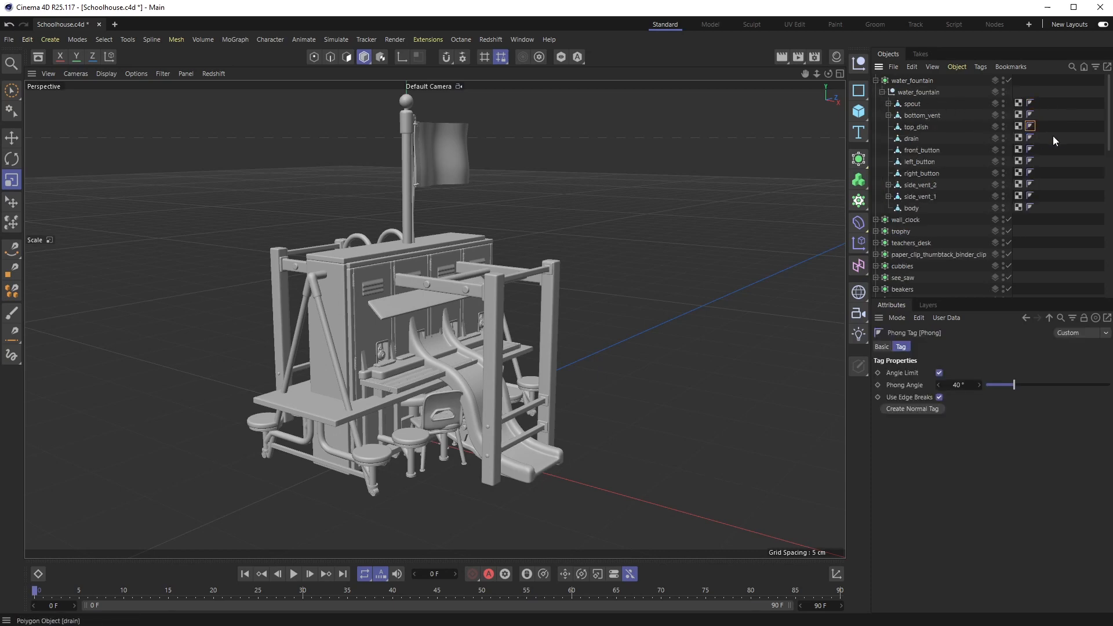
pyautogui.click(890, 103)
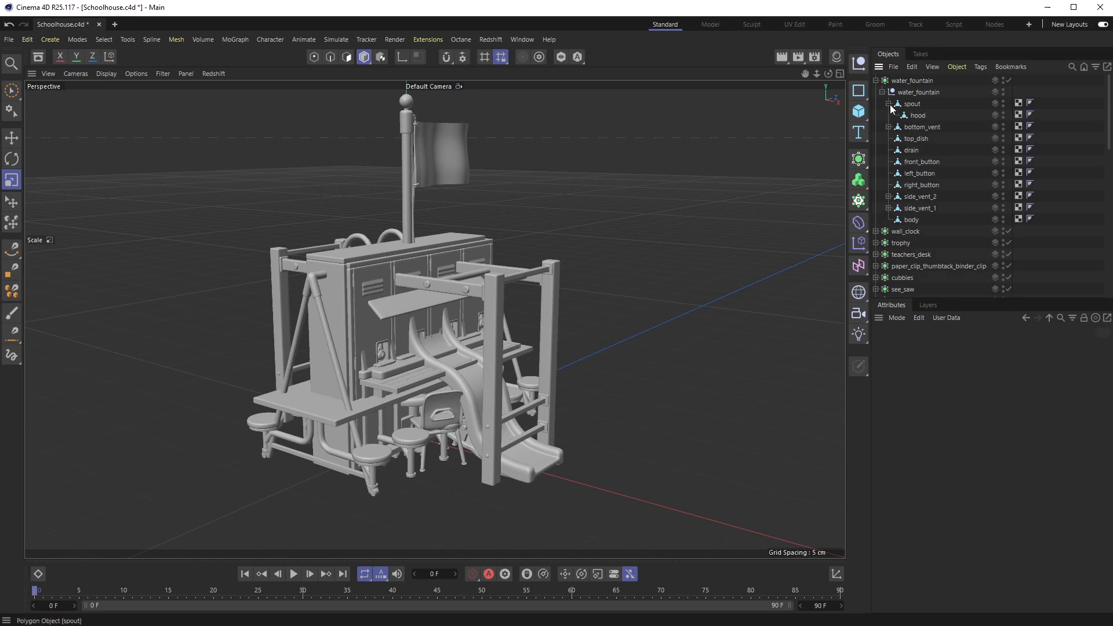
pyautogui.click(888, 127)
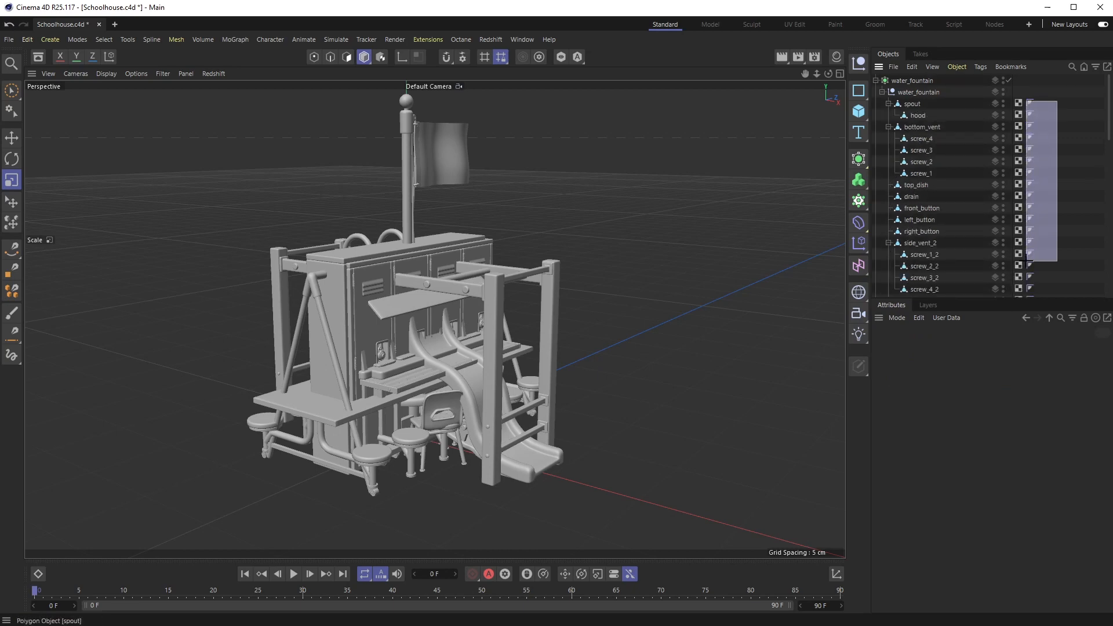
pyautogui.click(880, 92)
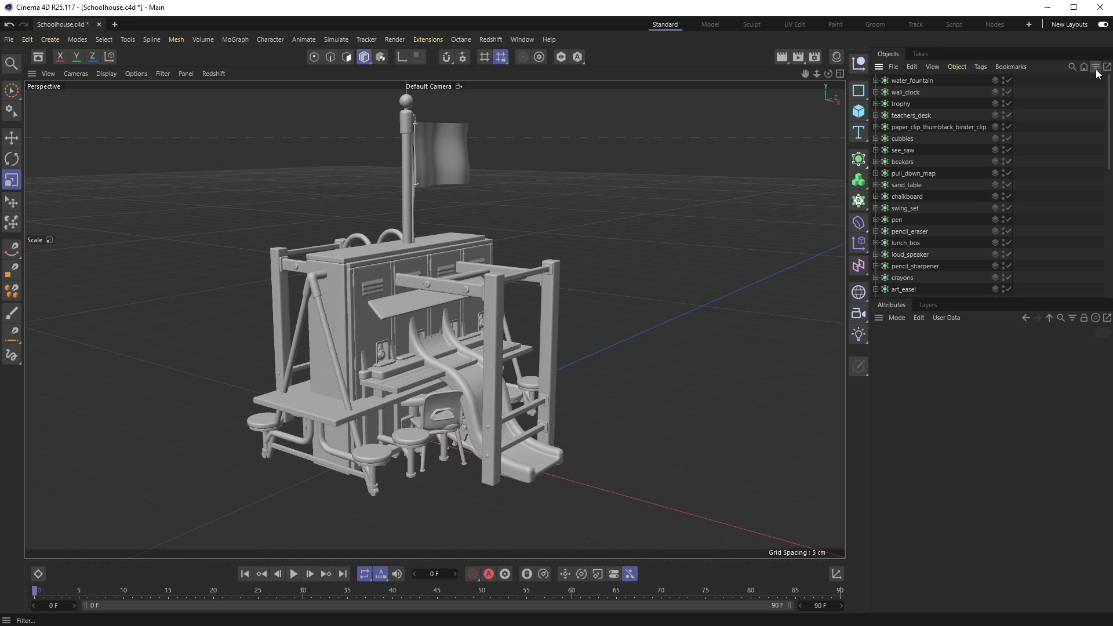
# Show the Object Manager filter's Tags list (Phong, SDS Weight, UVW) and re-expand water_fountain's parts
pyautogui.click(1096, 67)
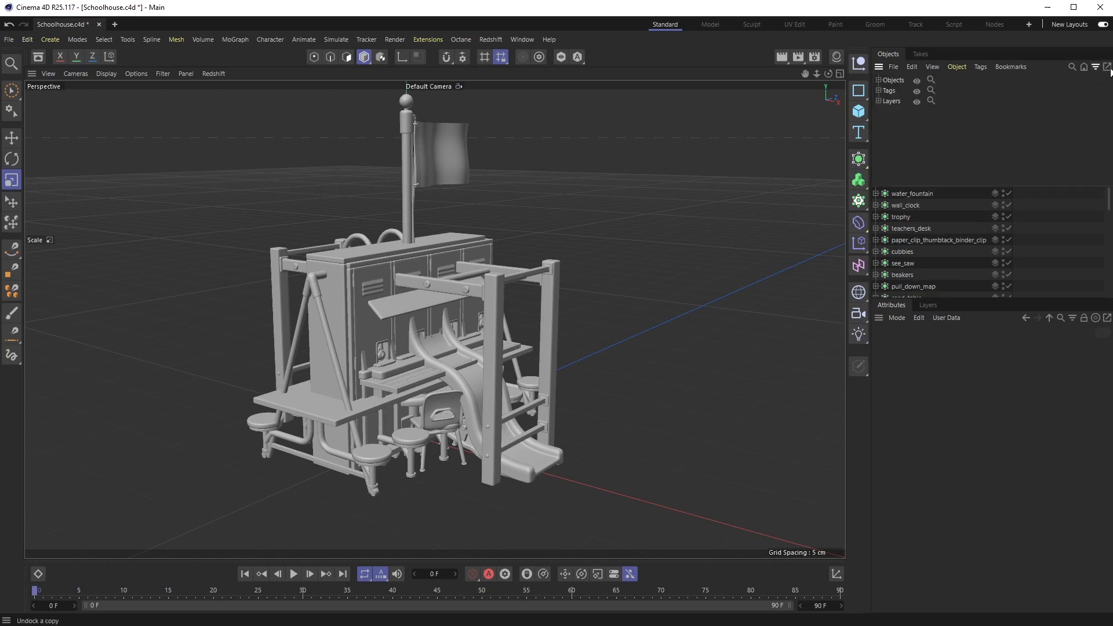
pyautogui.moveTo(911, 79)
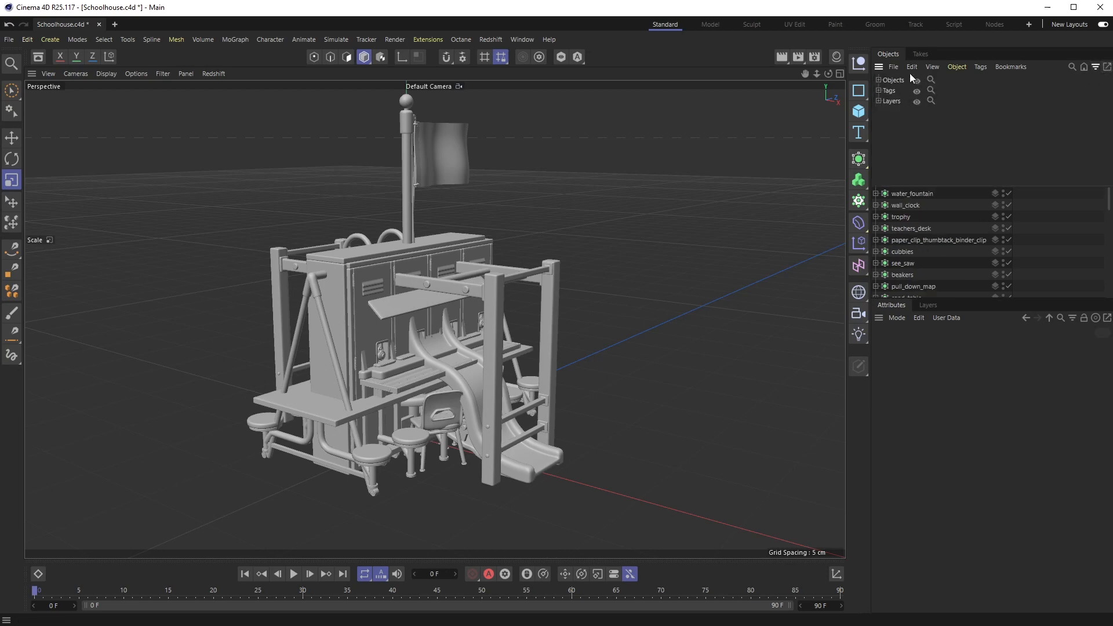
pyautogui.moveTo(934, 106)
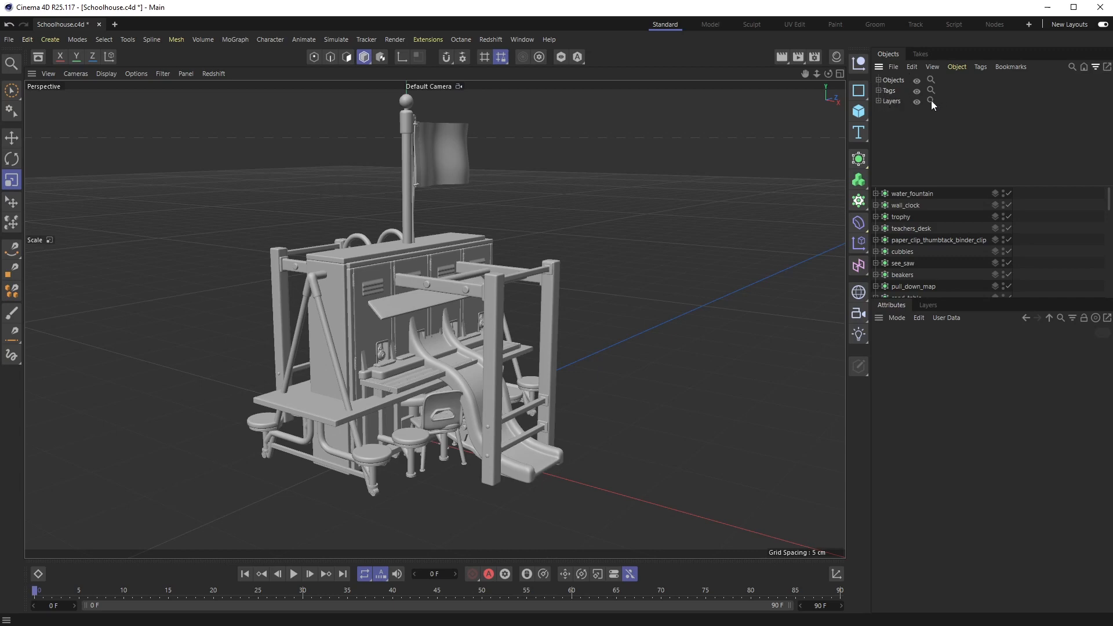
pyautogui.click(878, 90)
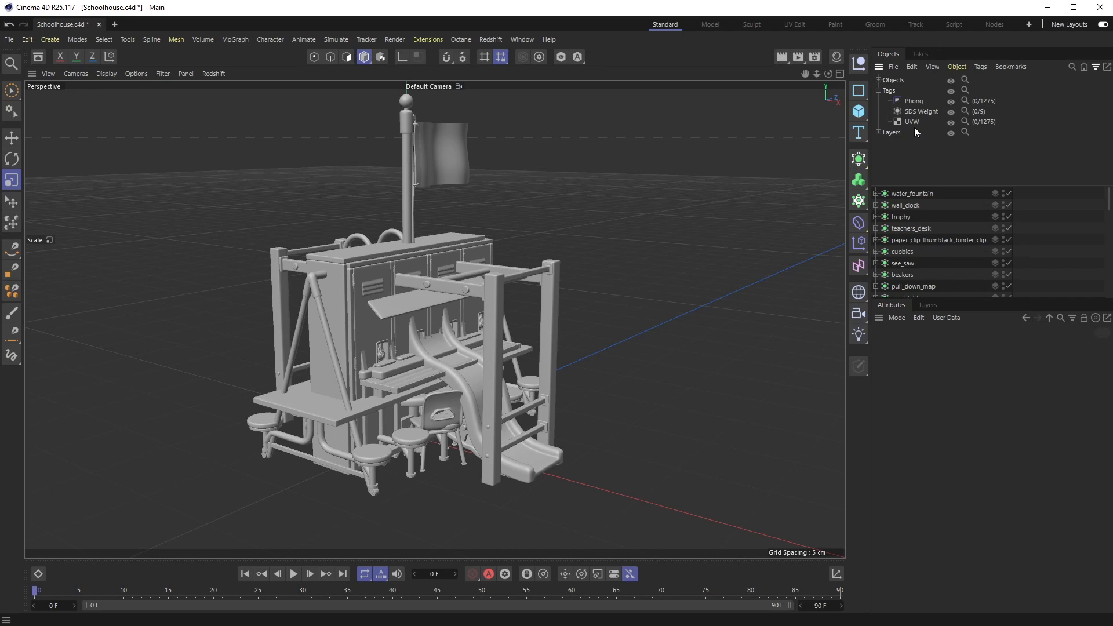
pyautogui.moveTo(892, 284)
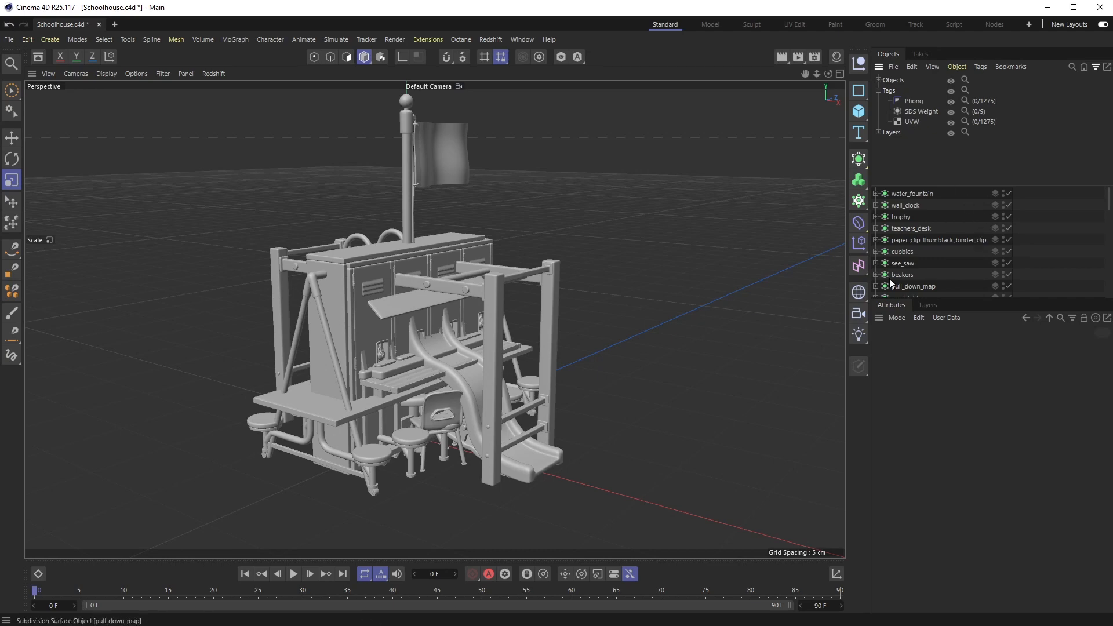
pyautogui.moveTo(987, 105)
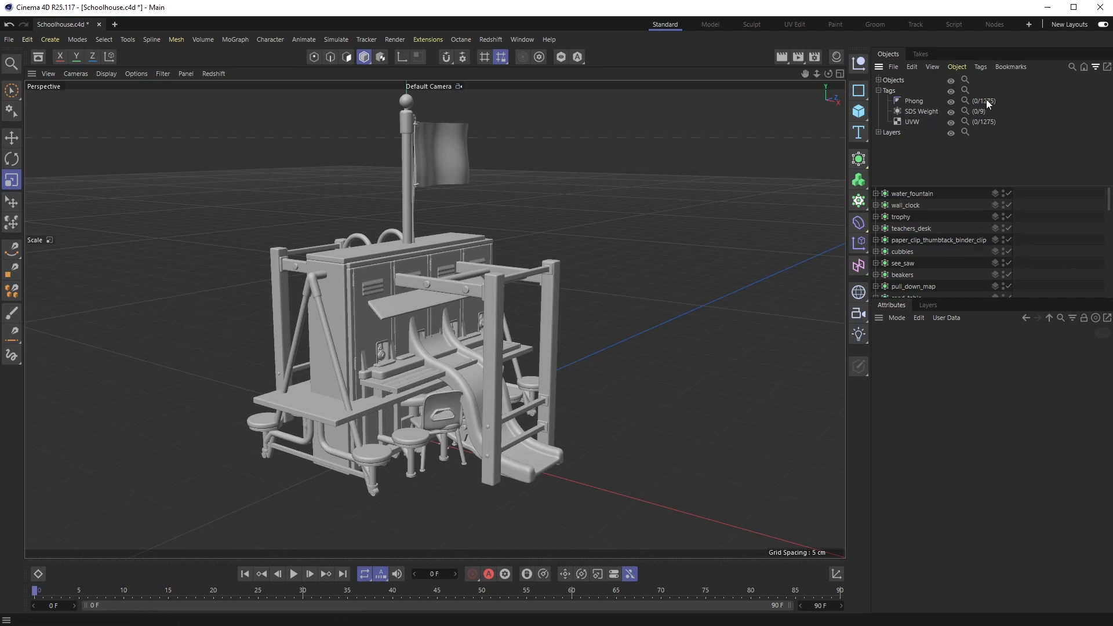
pyautogui.moveTo(983, 106)
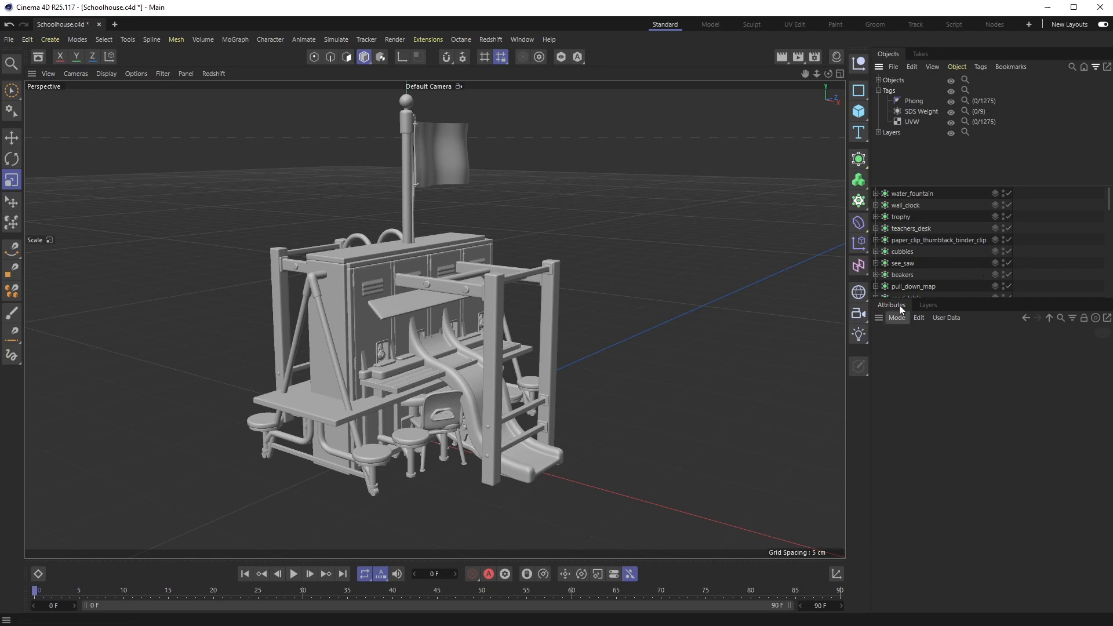
pyautogui.click(878, 193)
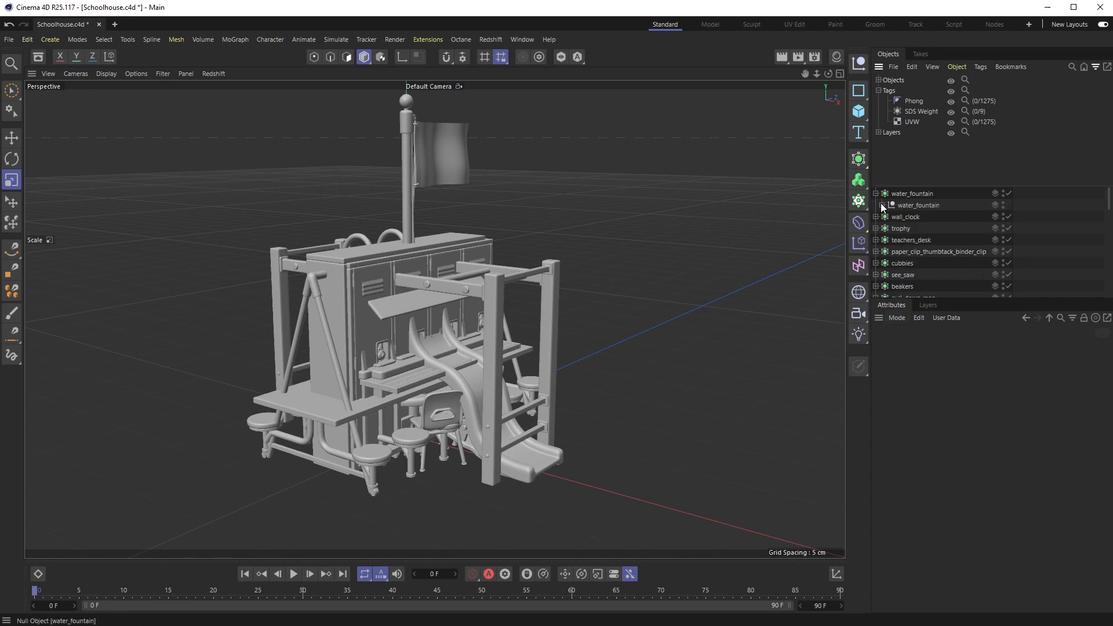
pyautogui.click(878, 205)
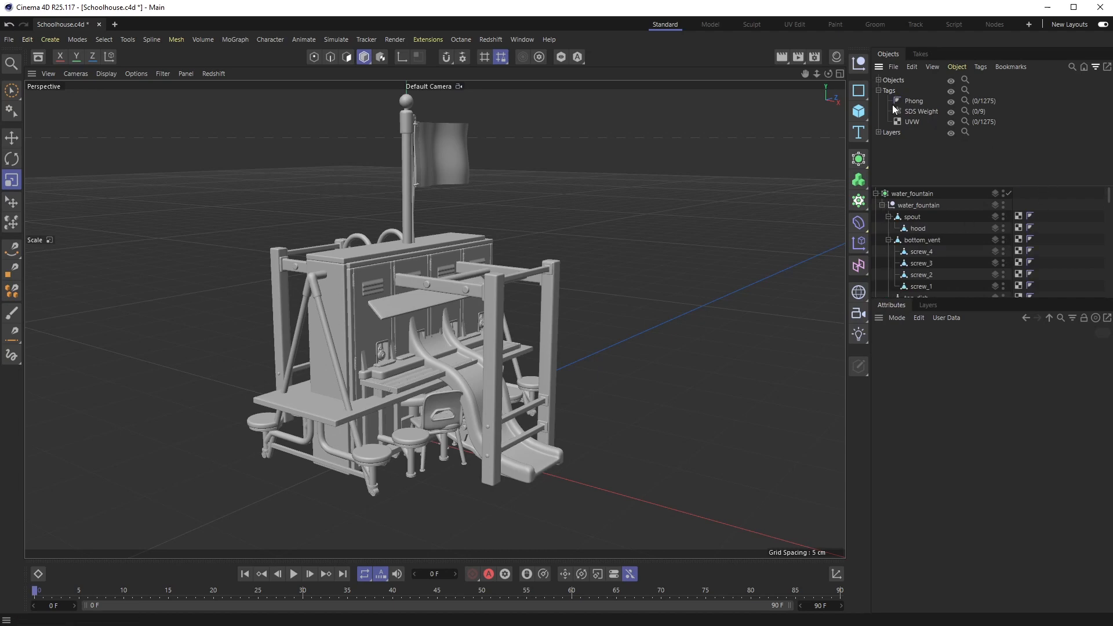
pyautogui.moveTo(920, 104)
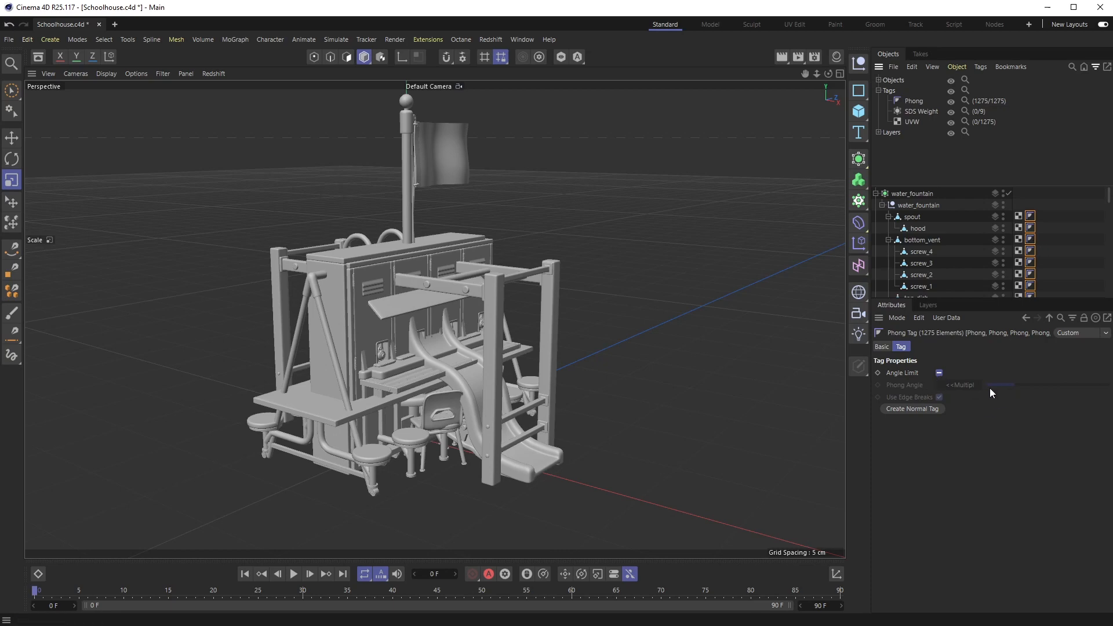
# Give all 1275 Phong tags Angle Limit with a 120° Phong Angle, then list object types in the filter
pyautogui.click(938, 372)
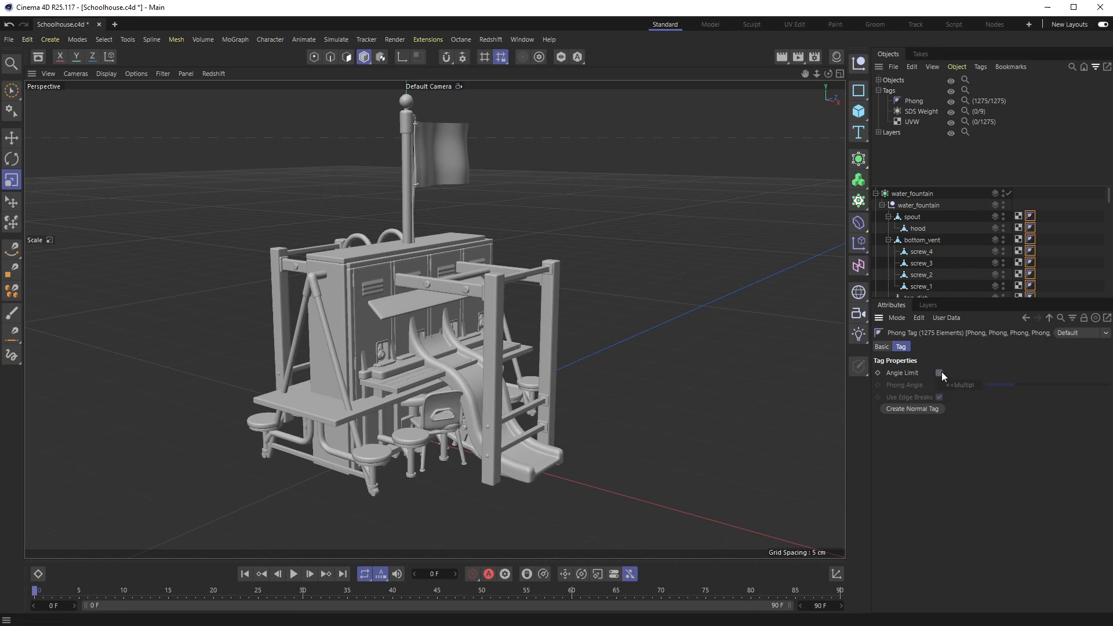
pyautogui.click(938, 372)
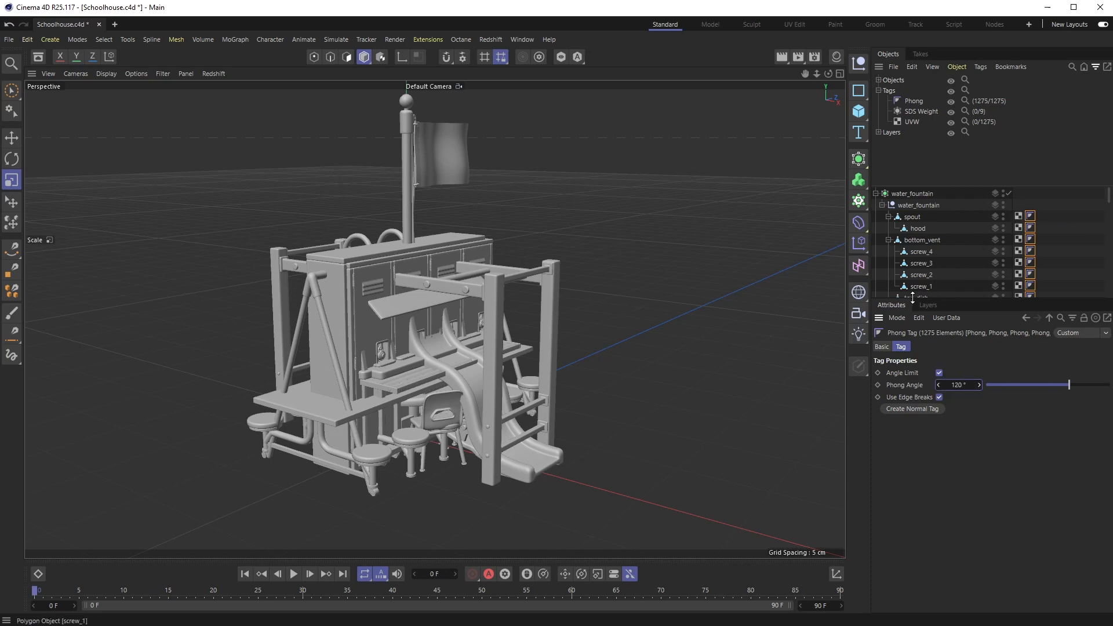
pyautogui.moveTo(884, 100)
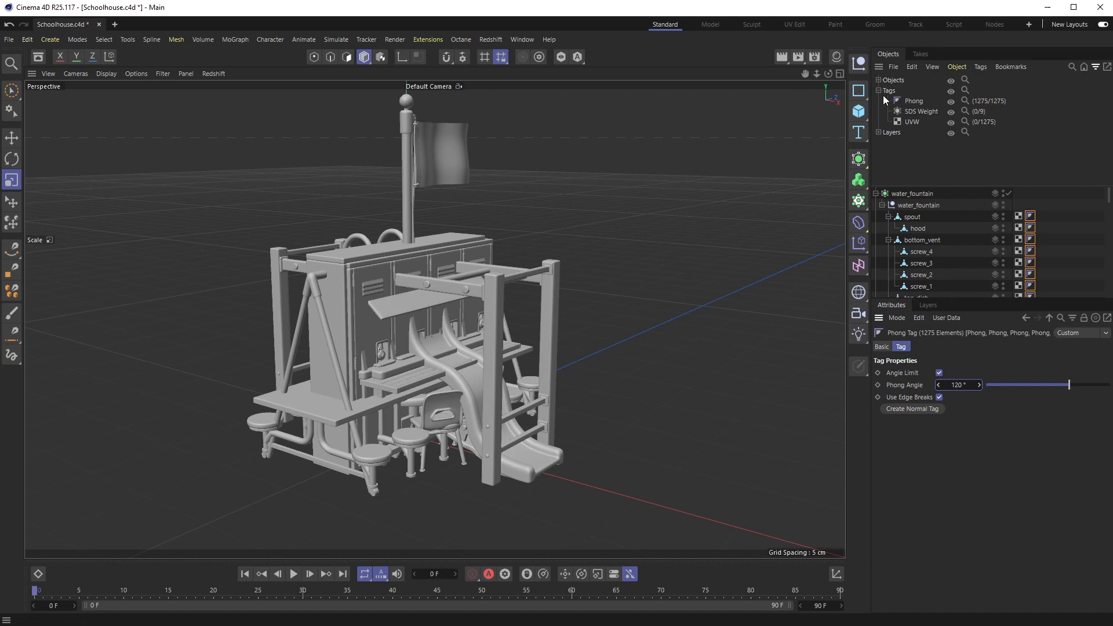
pyautogui.click(879, 80)
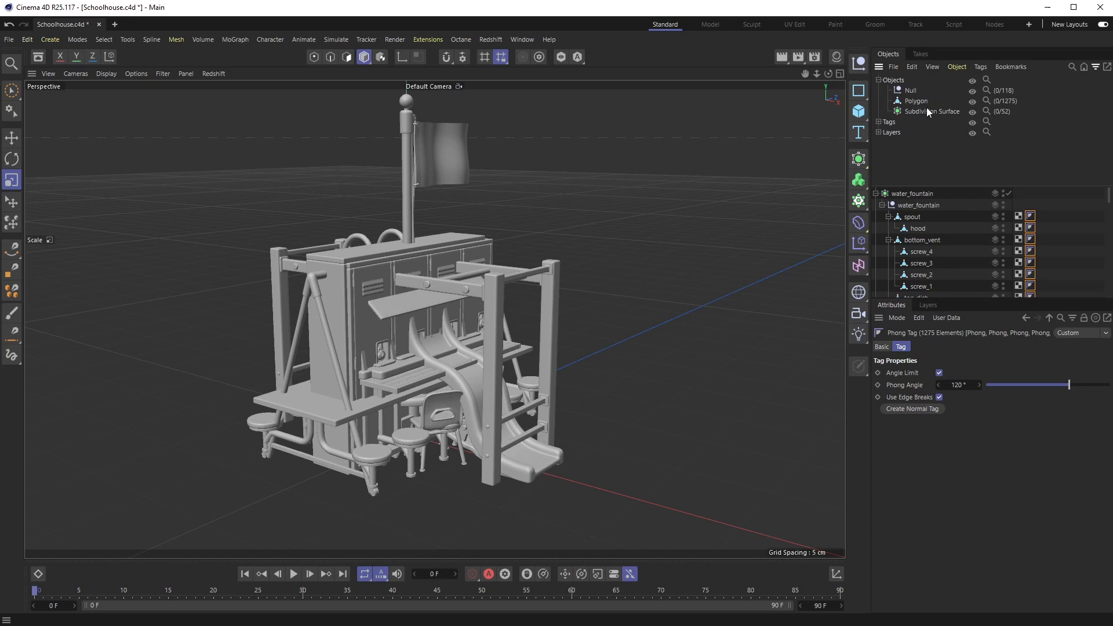
# Select all 52 Subdivision Surface objects via the filter's search icon
pyautogui.click(934, 112)
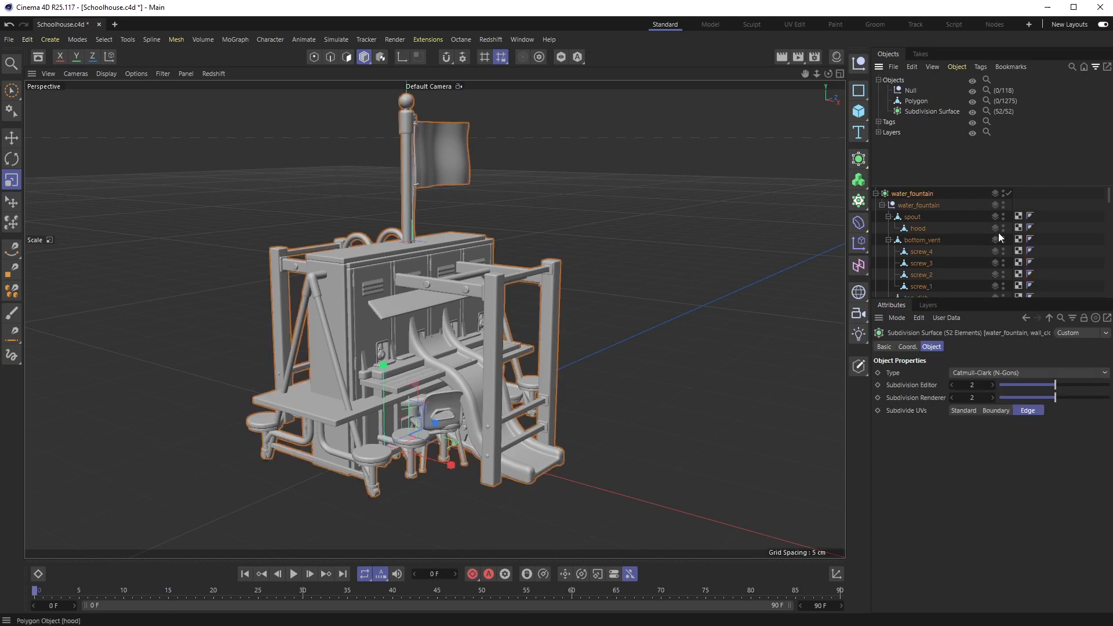
pyautogui.moveTo(934, 392)
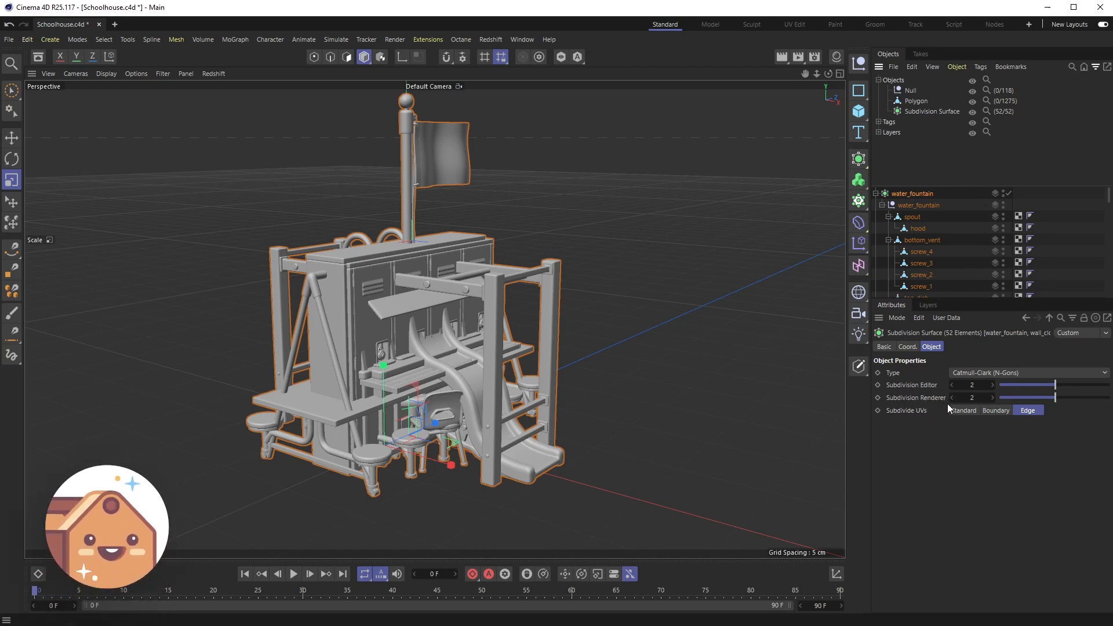
pyautogui.moveTo(1016, 443)
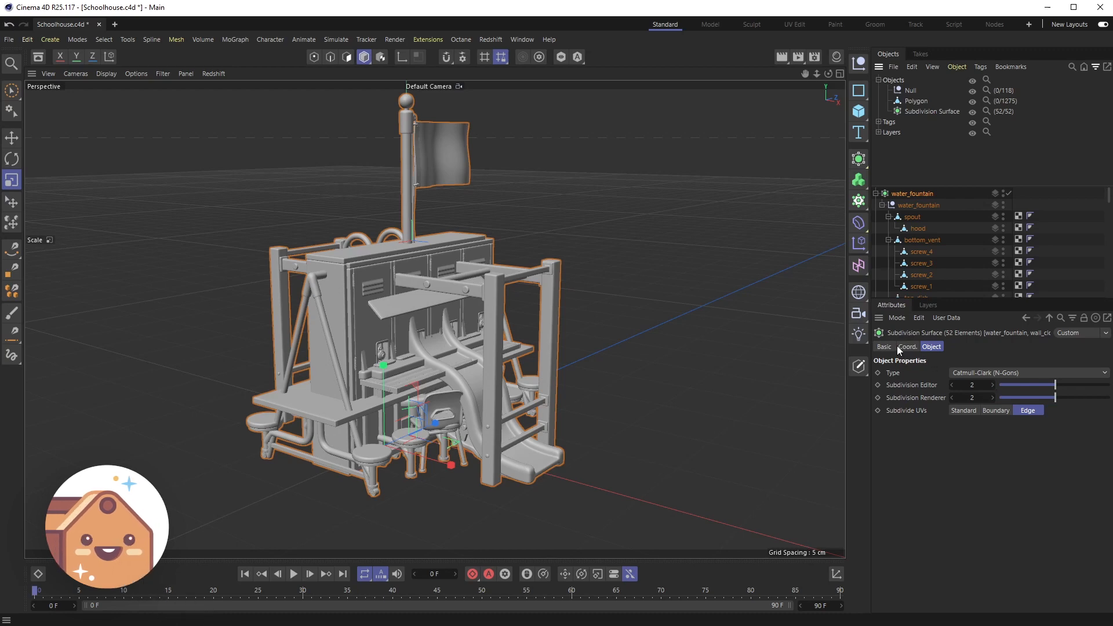
pyautogui.moveTo(959, 372)
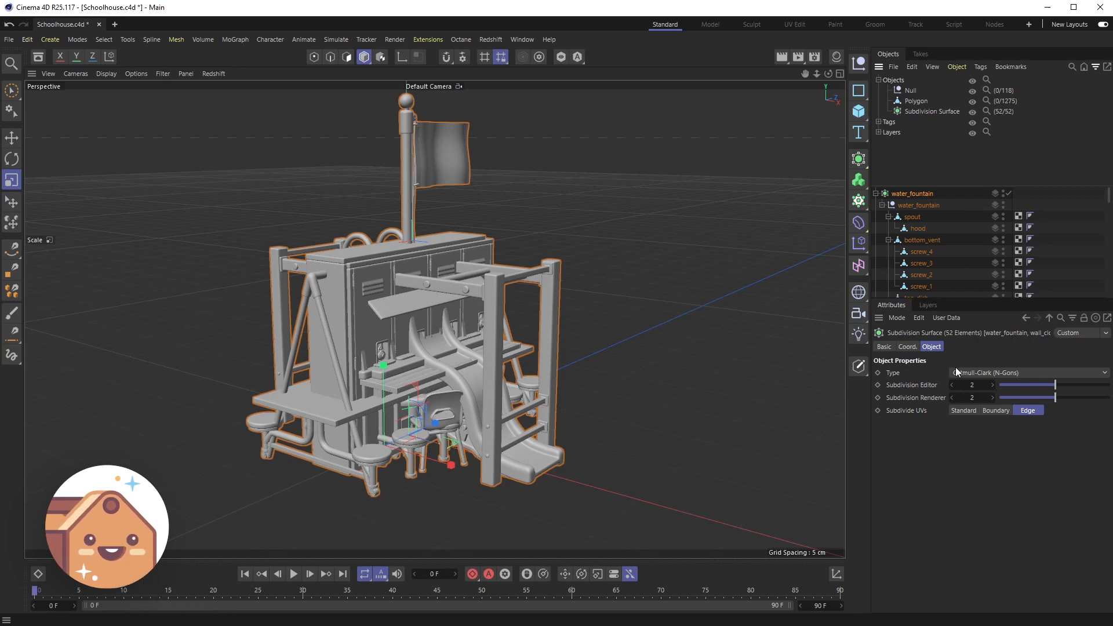